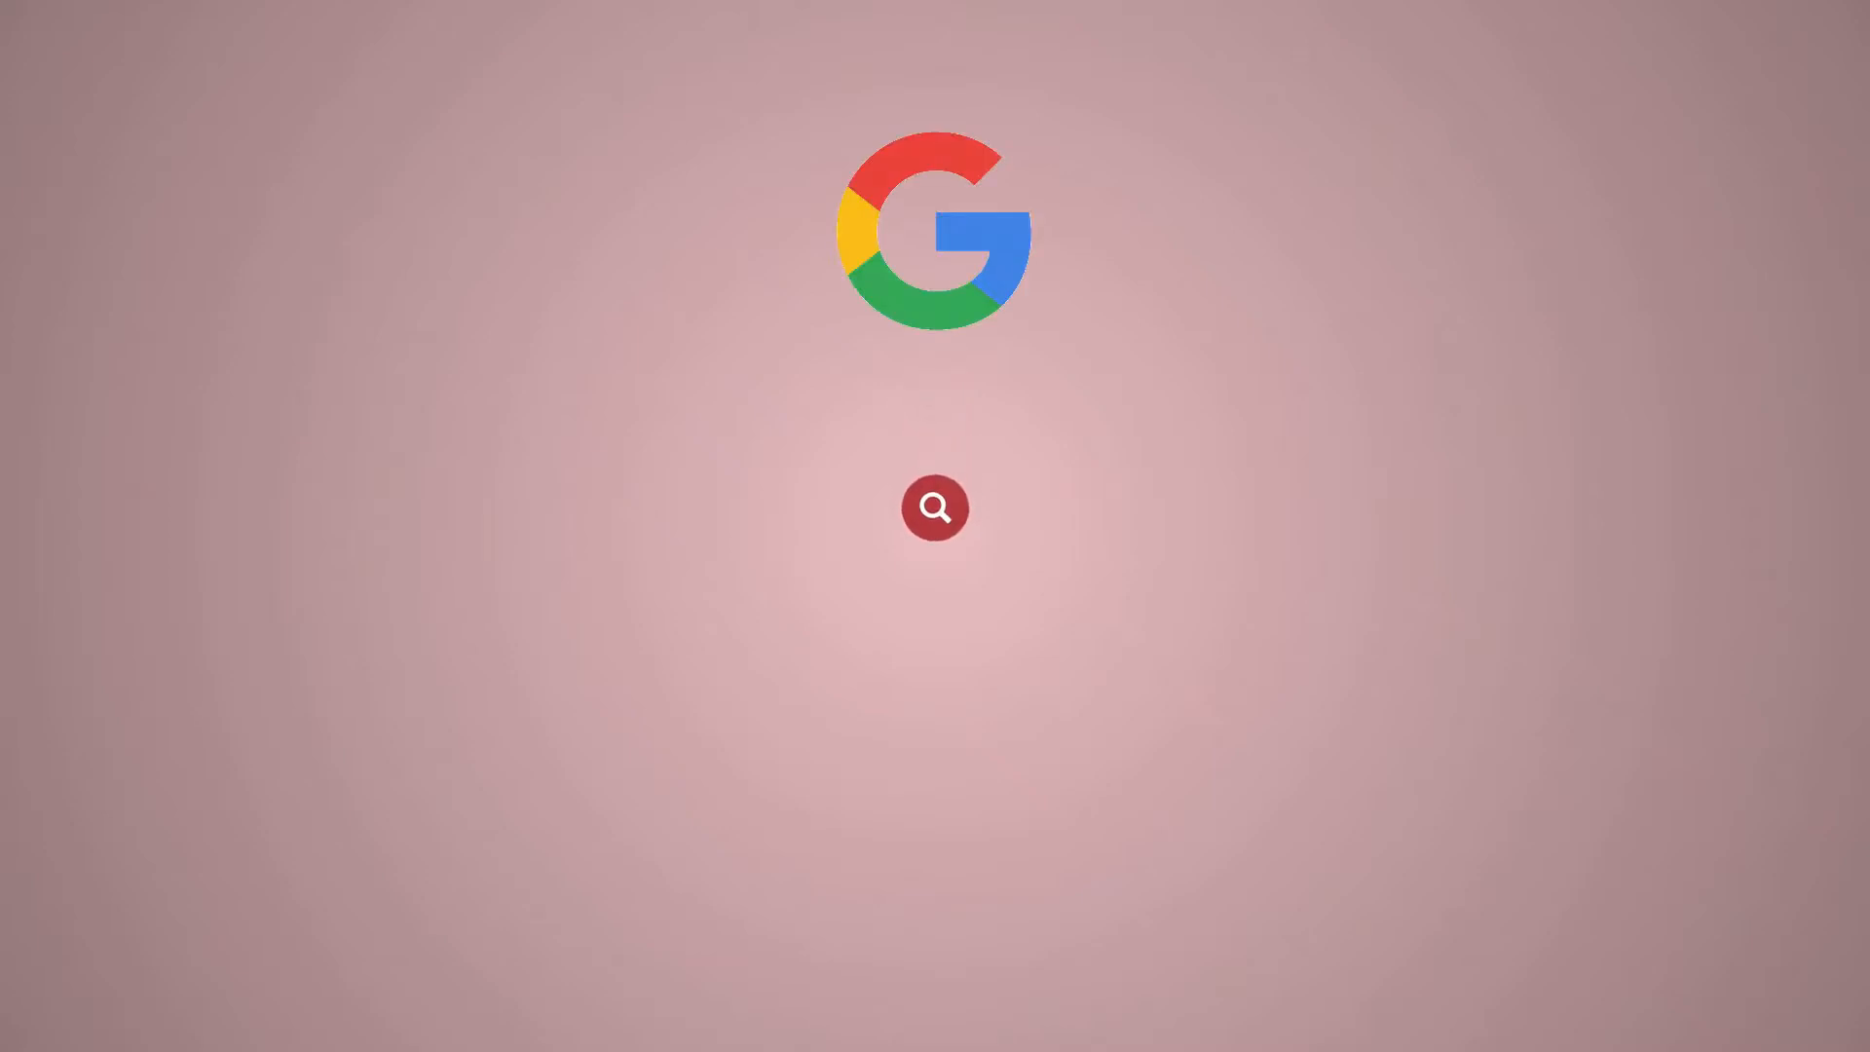
Check the cPanel login's Reset Password link, then go to WHM Tweak Settings
{"action": "type", "text": "Redserve"}
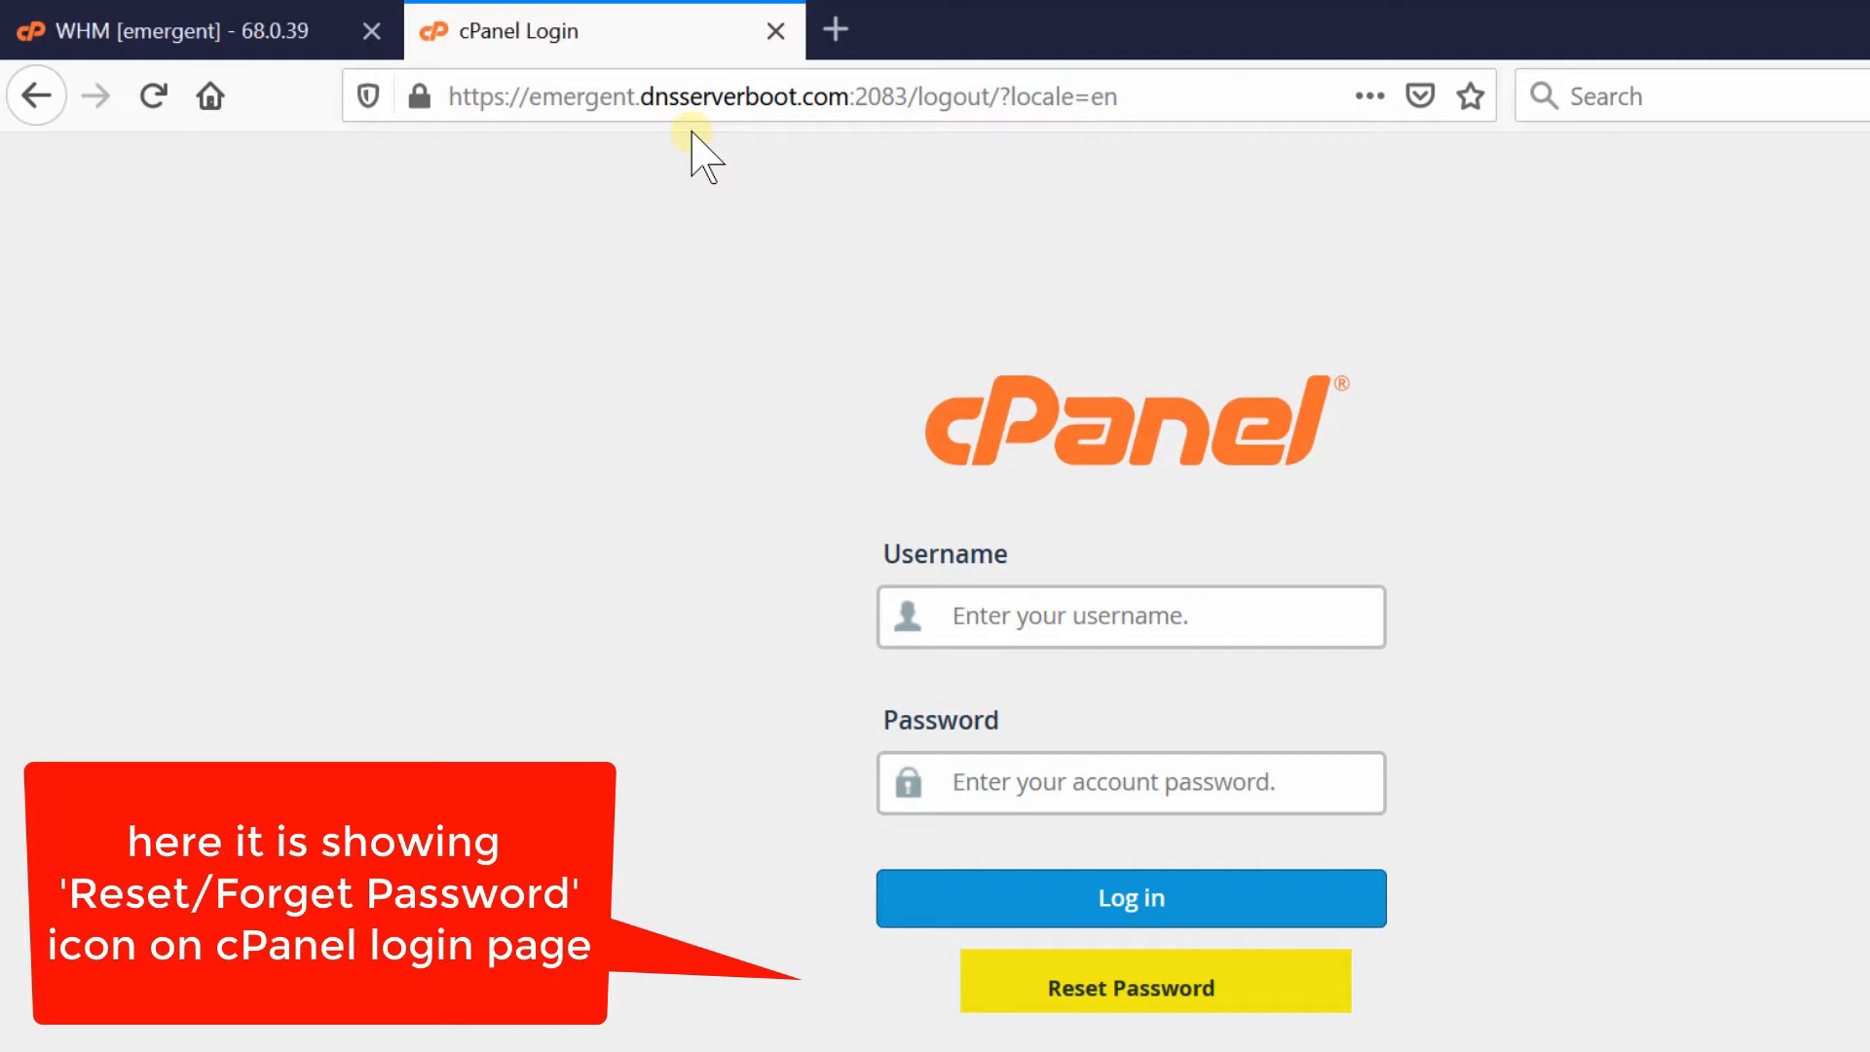
{"action": "mouse_move", "coordinate": [1175, 1029]}
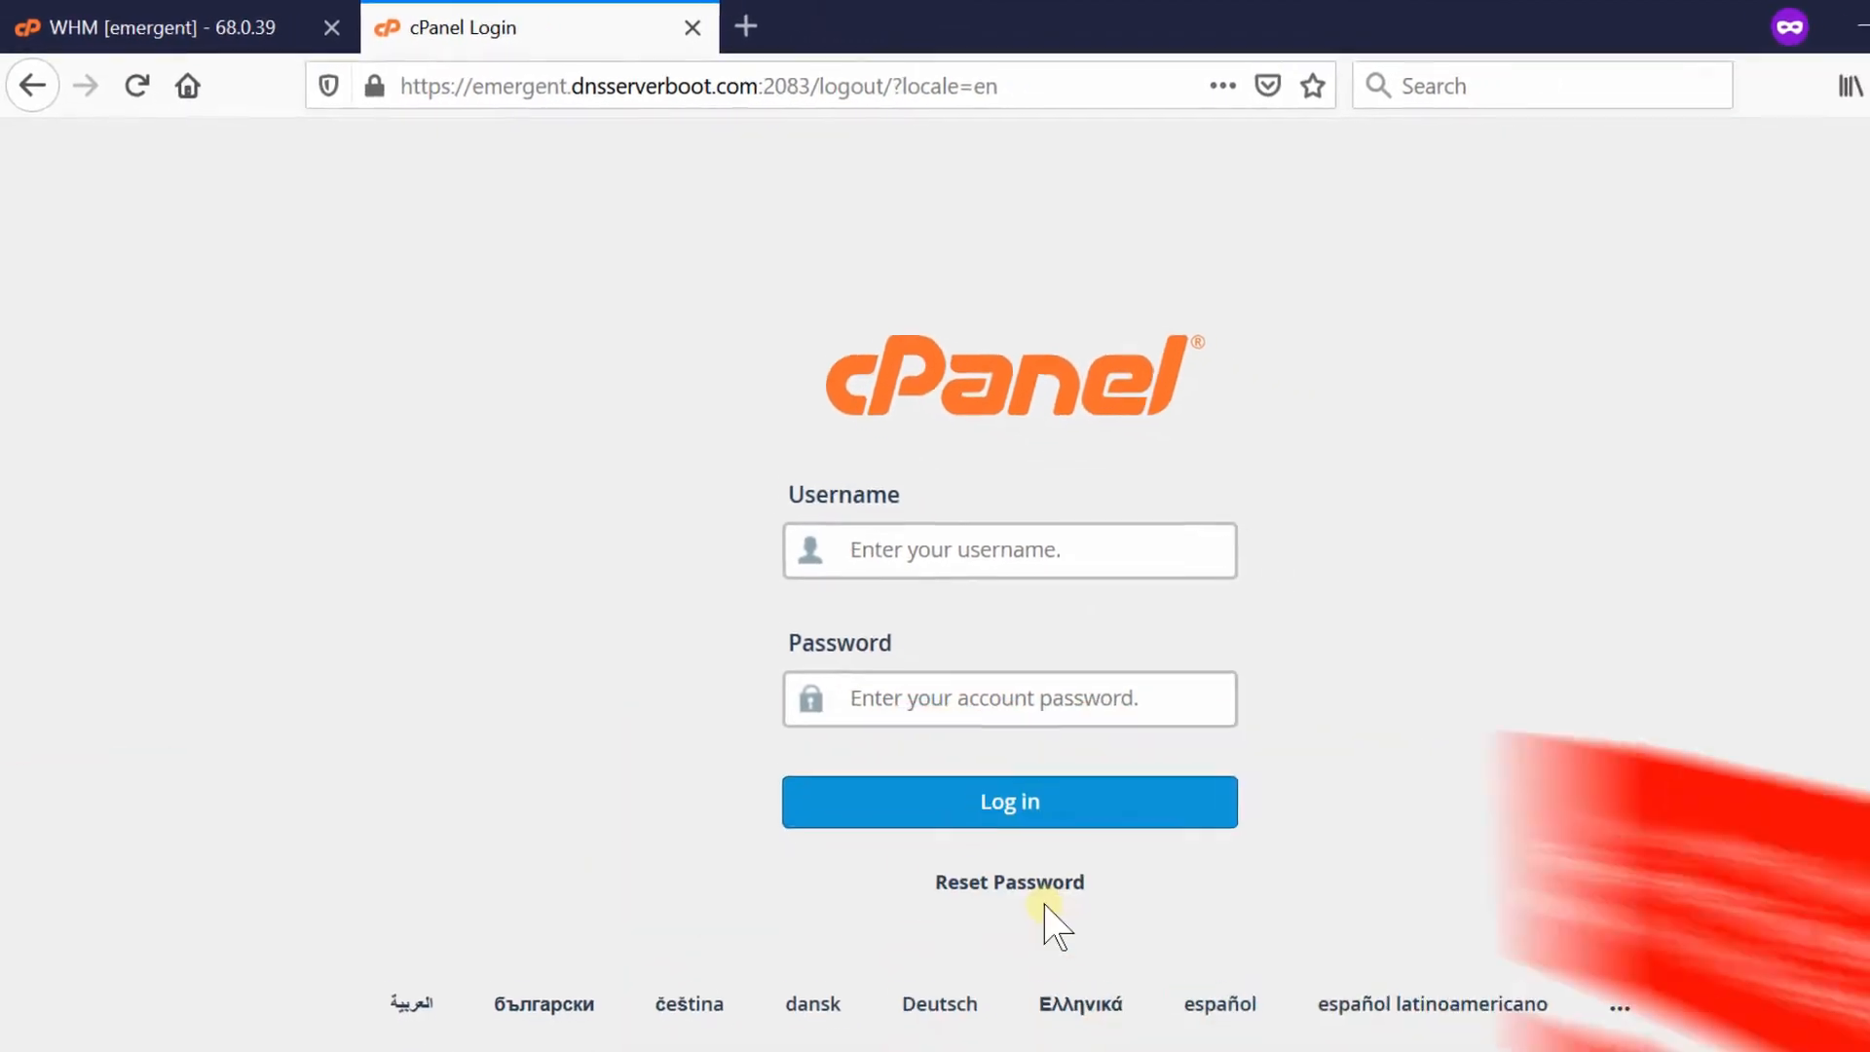
{"action": "left_click", "coordinate": [155, 27]}
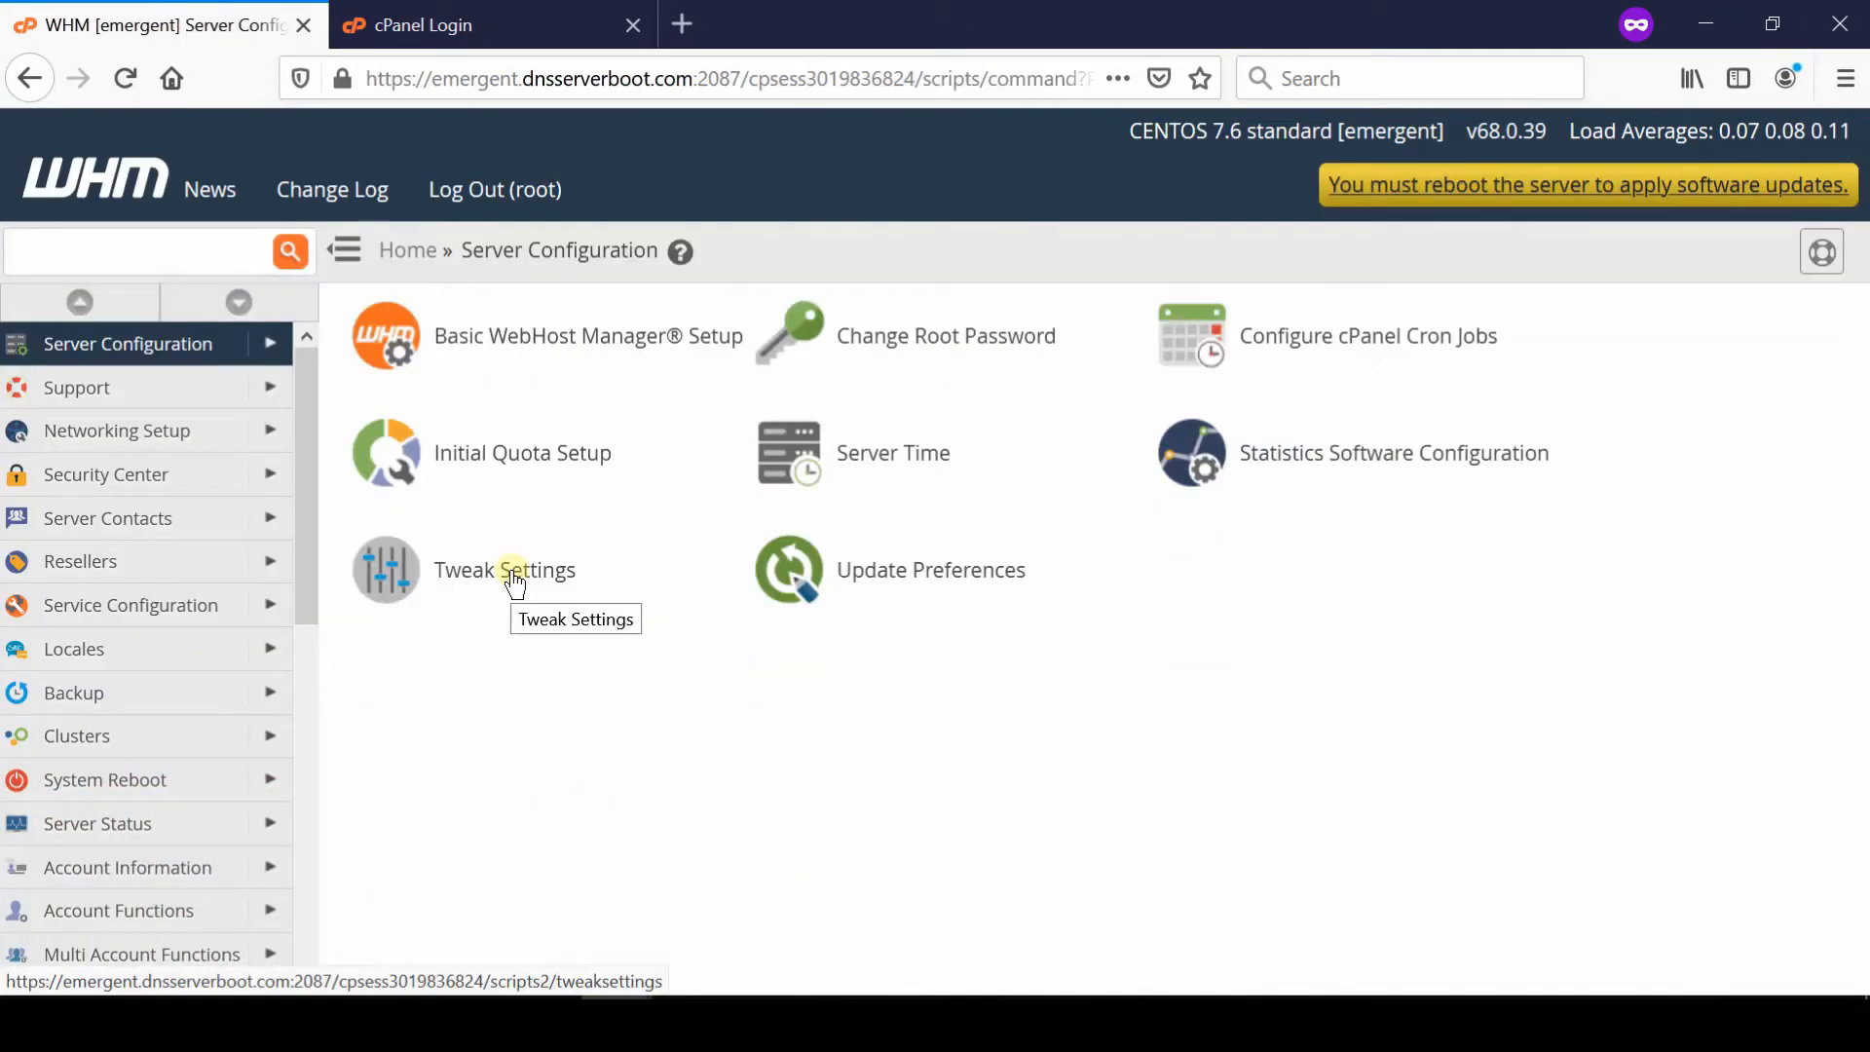
{"action": "left_click", "coordinate": [504, 569]}
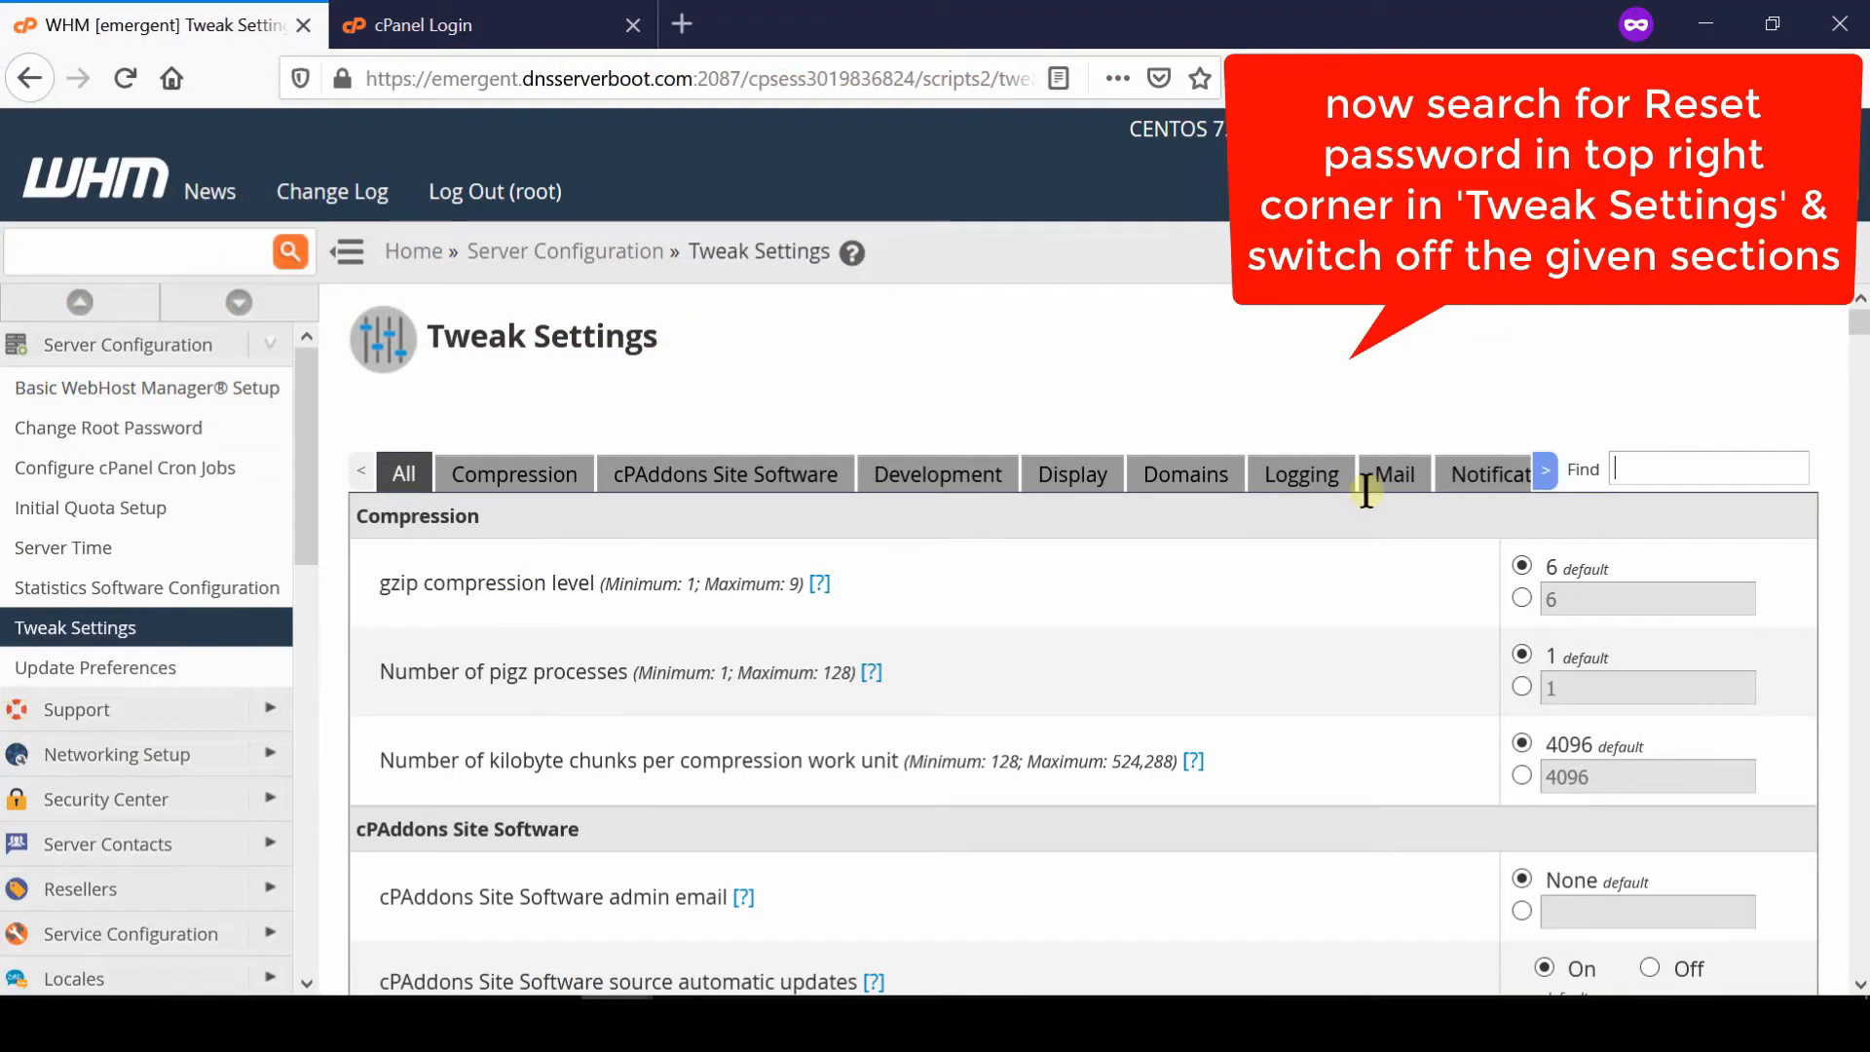
Filter Tweak Settings for 'Reset', set cPanel and Subaccount Reset Password Off, and save
{"action": "type", "text": "R"}
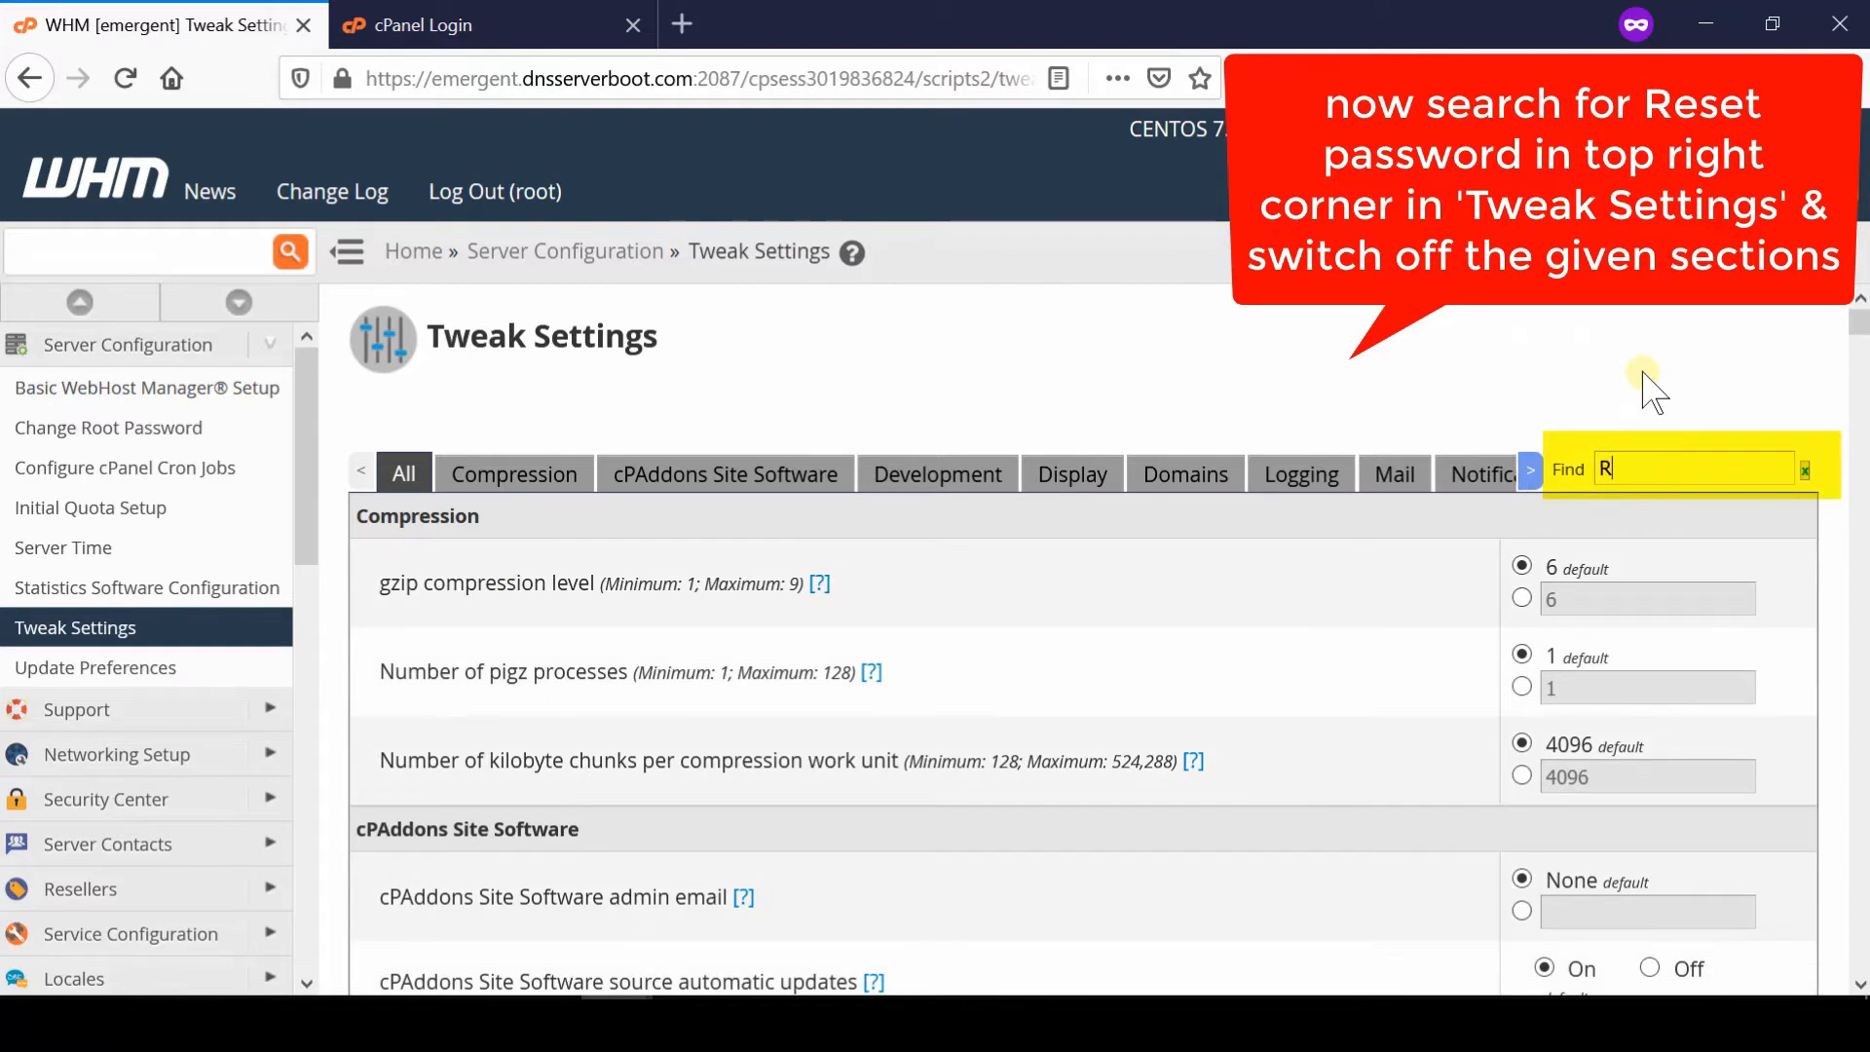
{"action": "type", "text": "eset"}
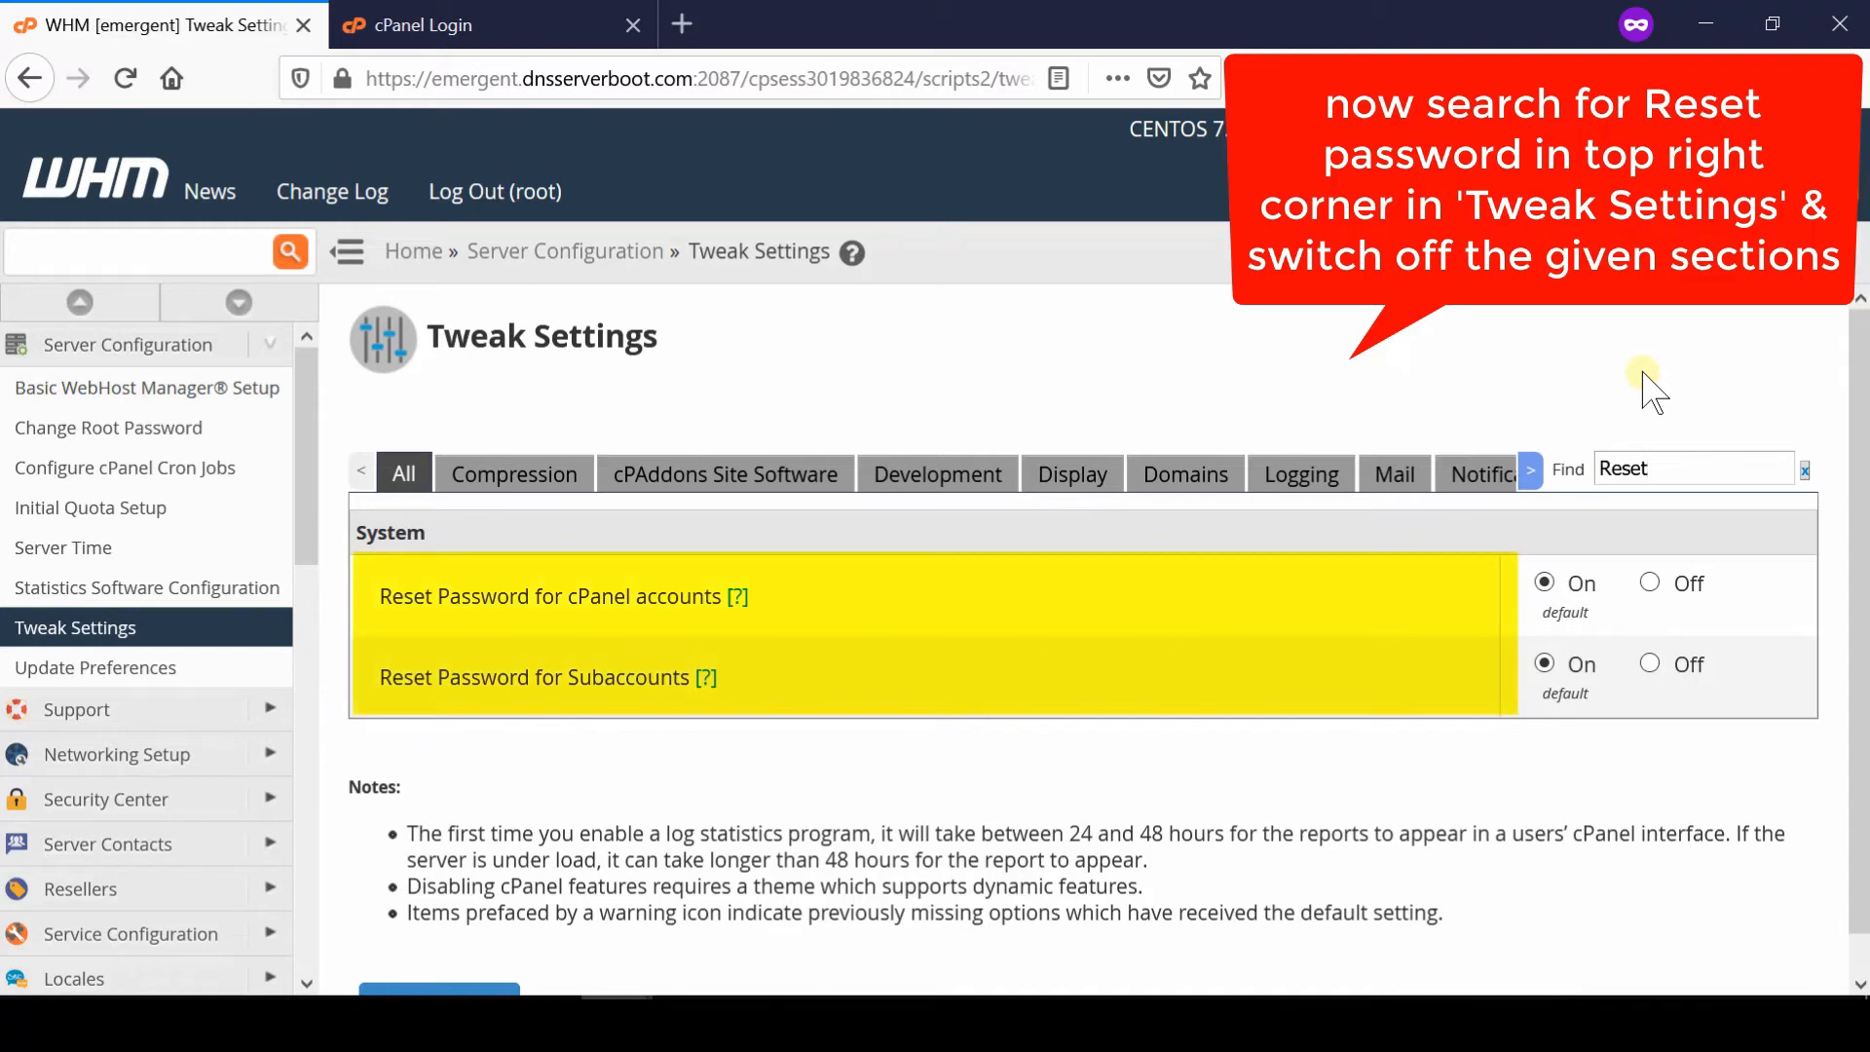
{"action": "left_click", "coordinate": [1648, 582]}
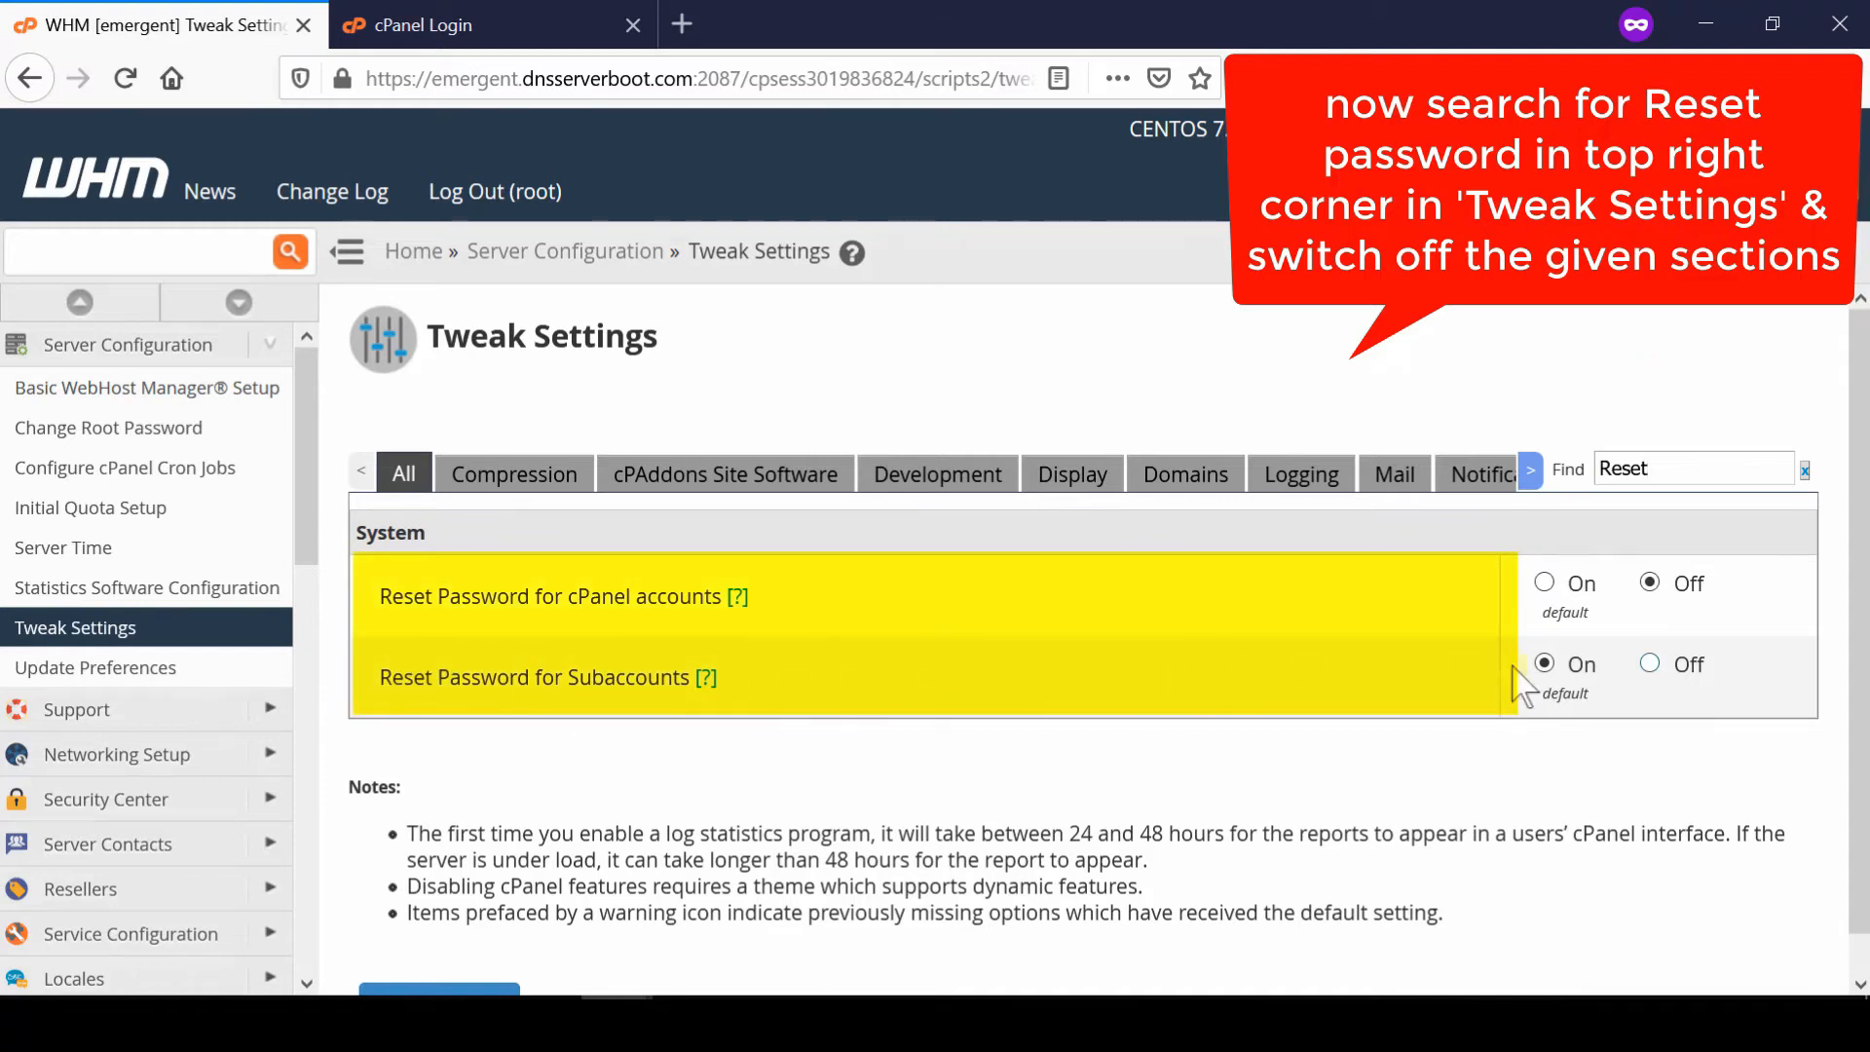
{"action": "left_click", "coordinate": [1649, 663]}
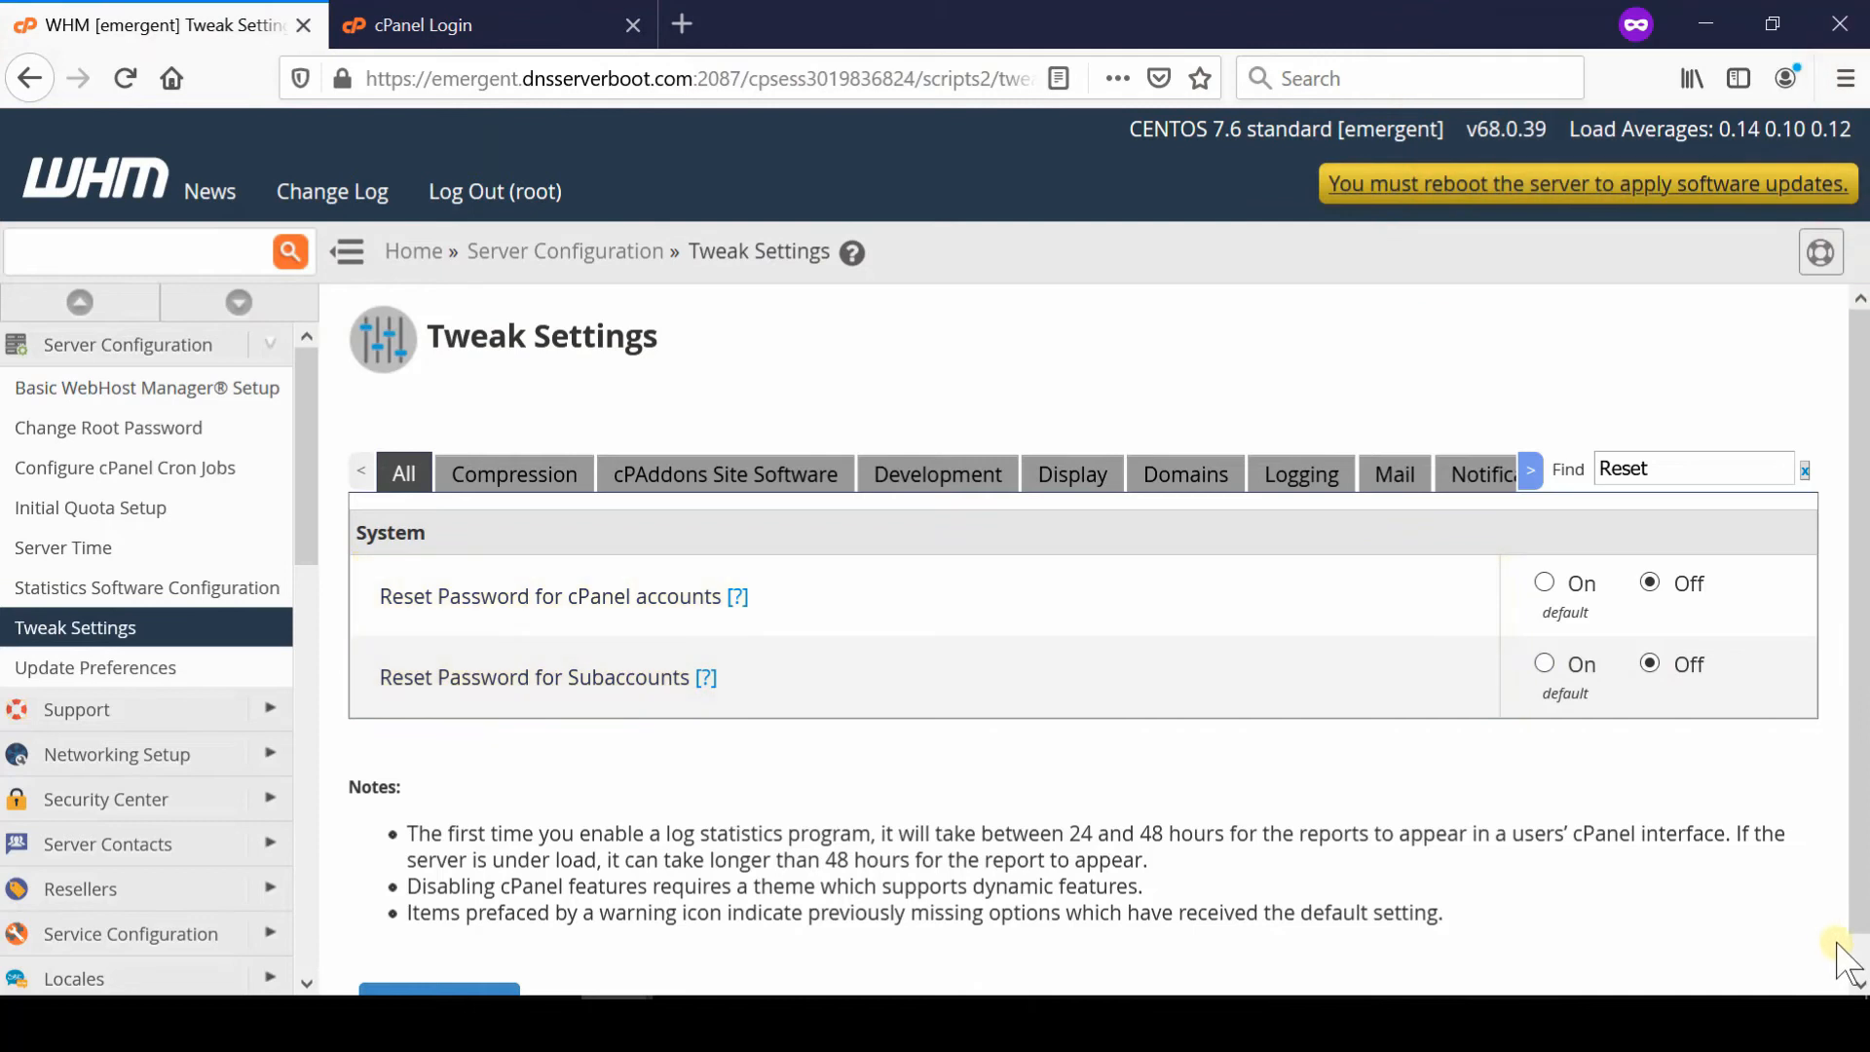
{"action": "scroll", "scroll_direction": "down", "scroll_amount": 3}
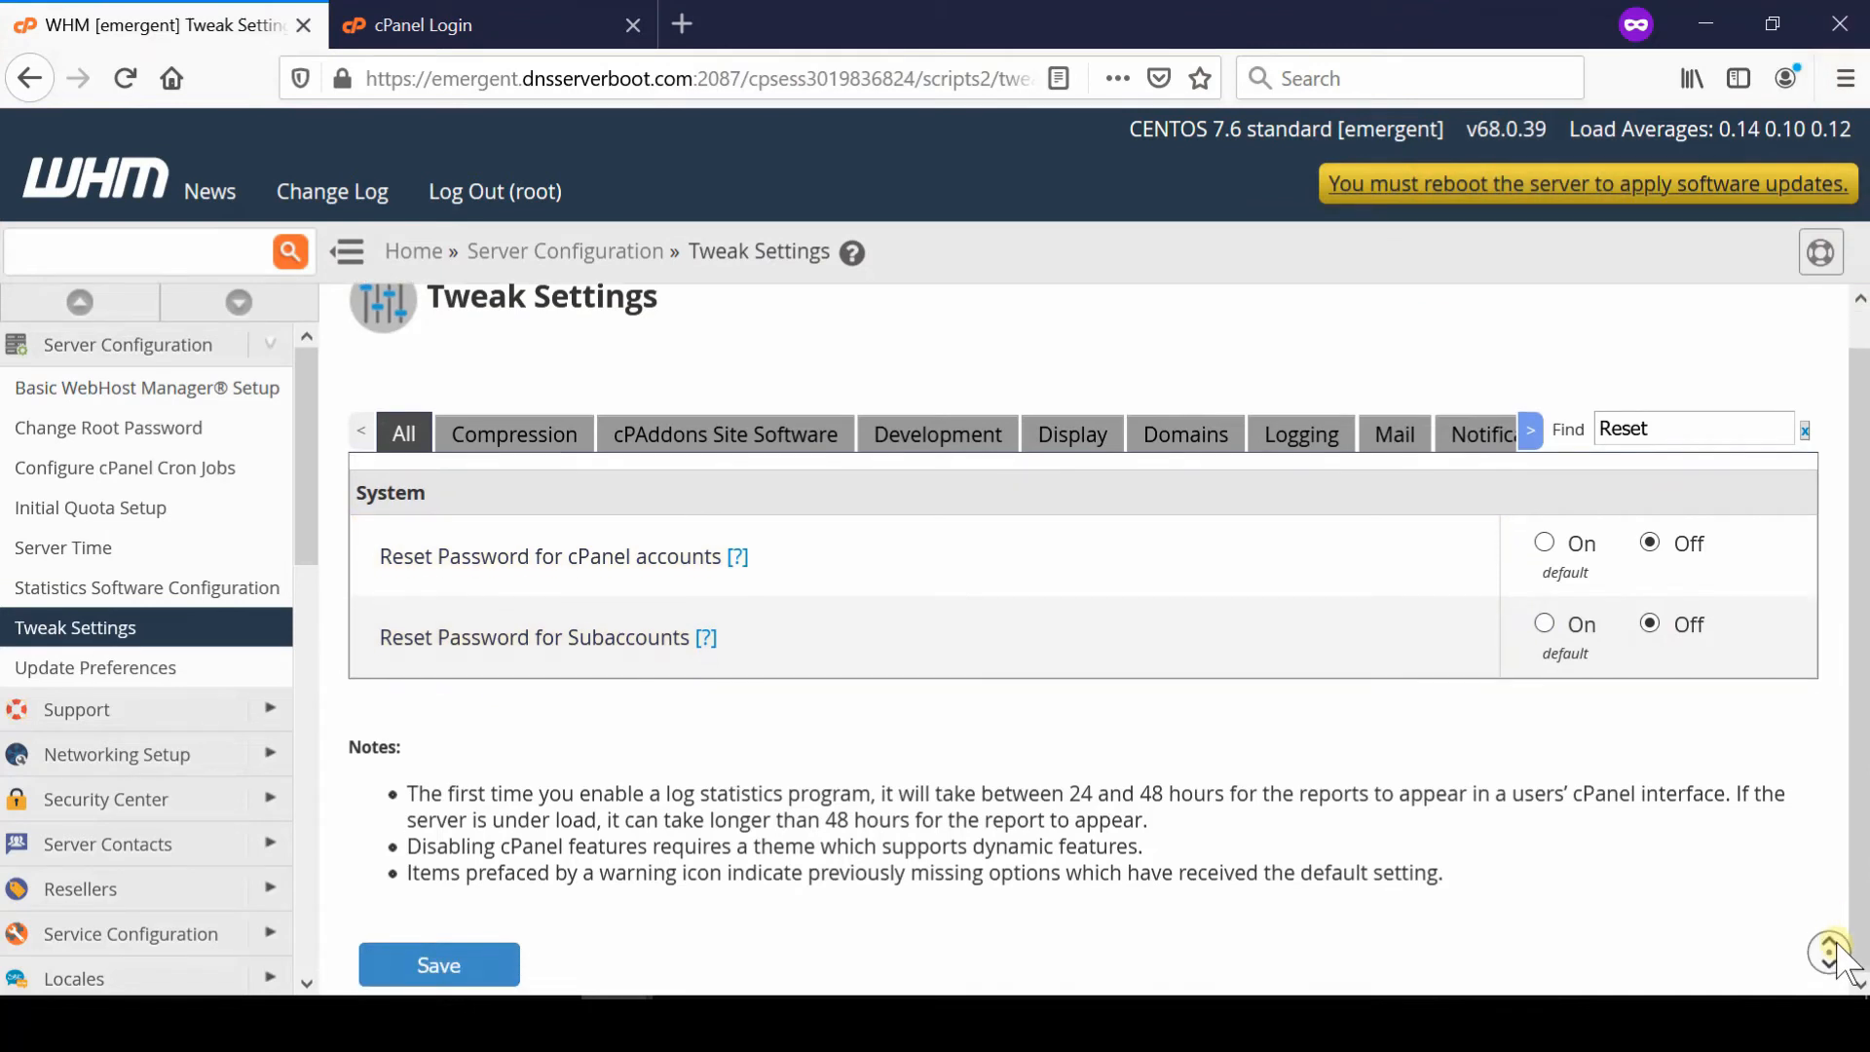
{"action": "mouse_move", "coordinate": [438, 963]}
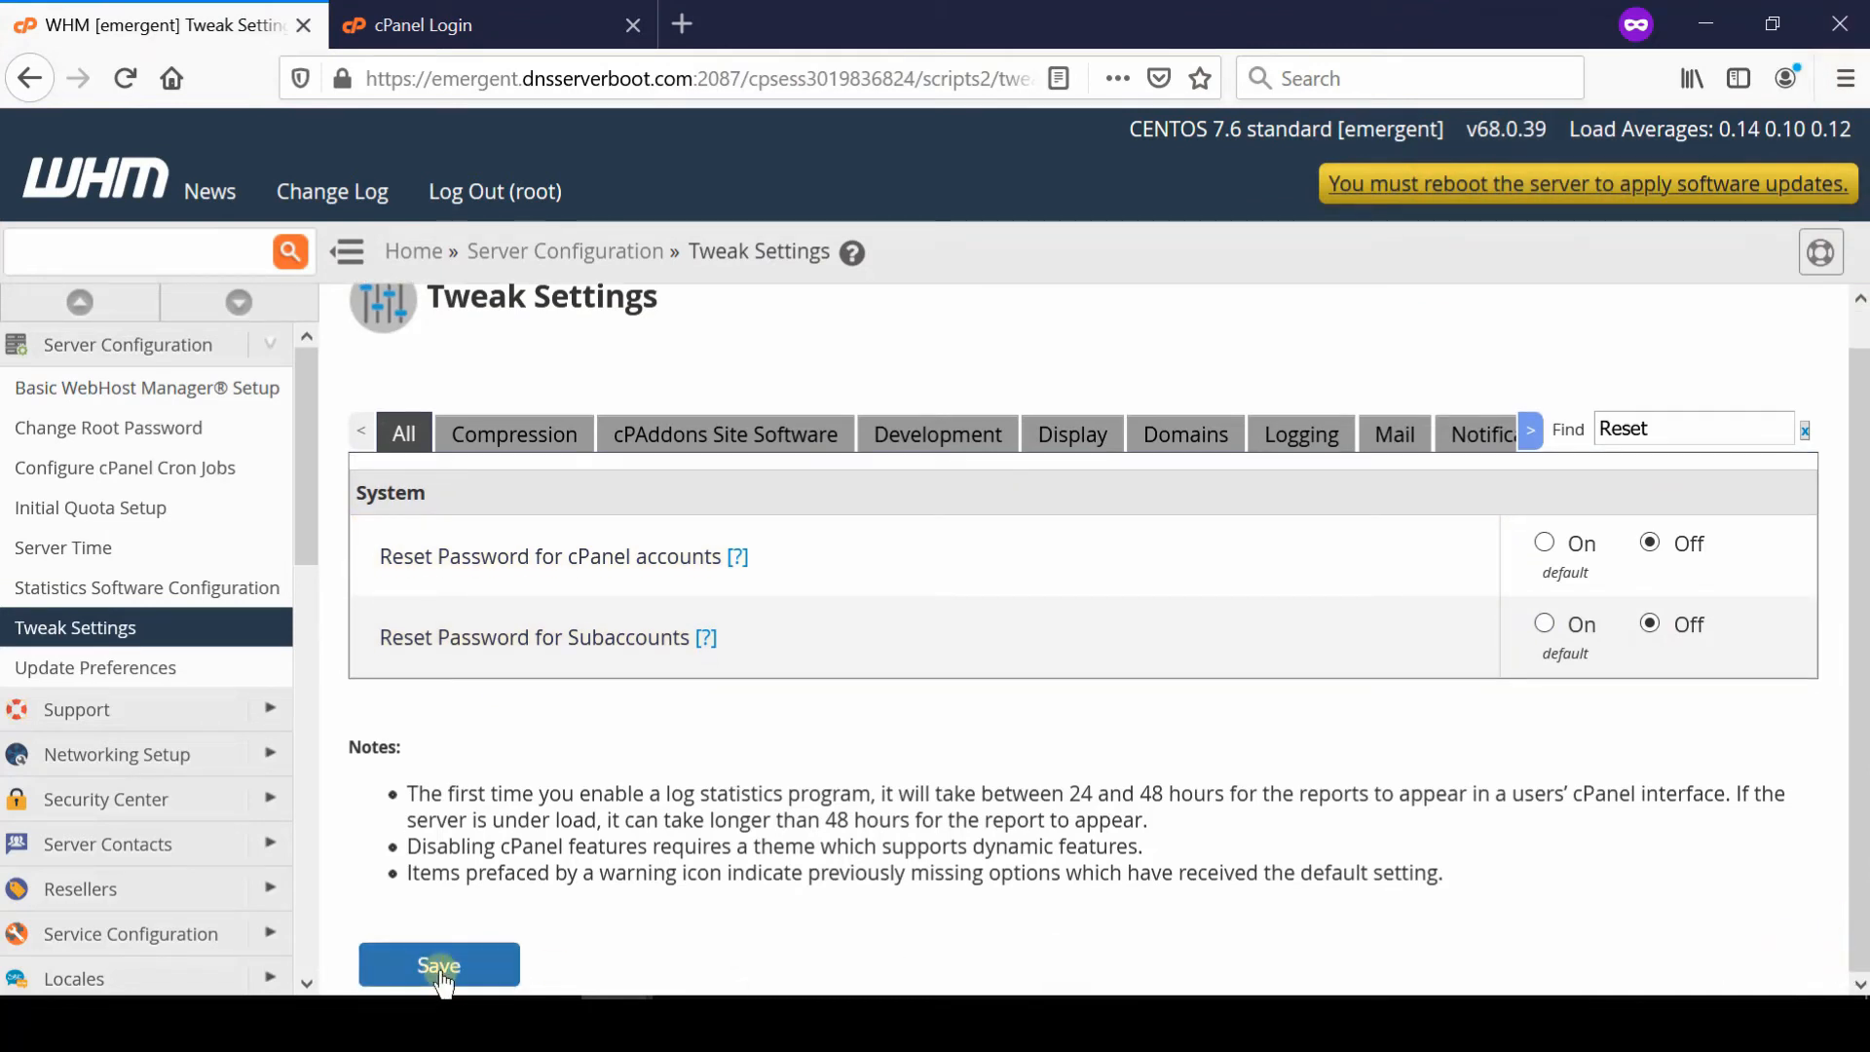
{"action": "left_click", "coordinate": [440, 965]}
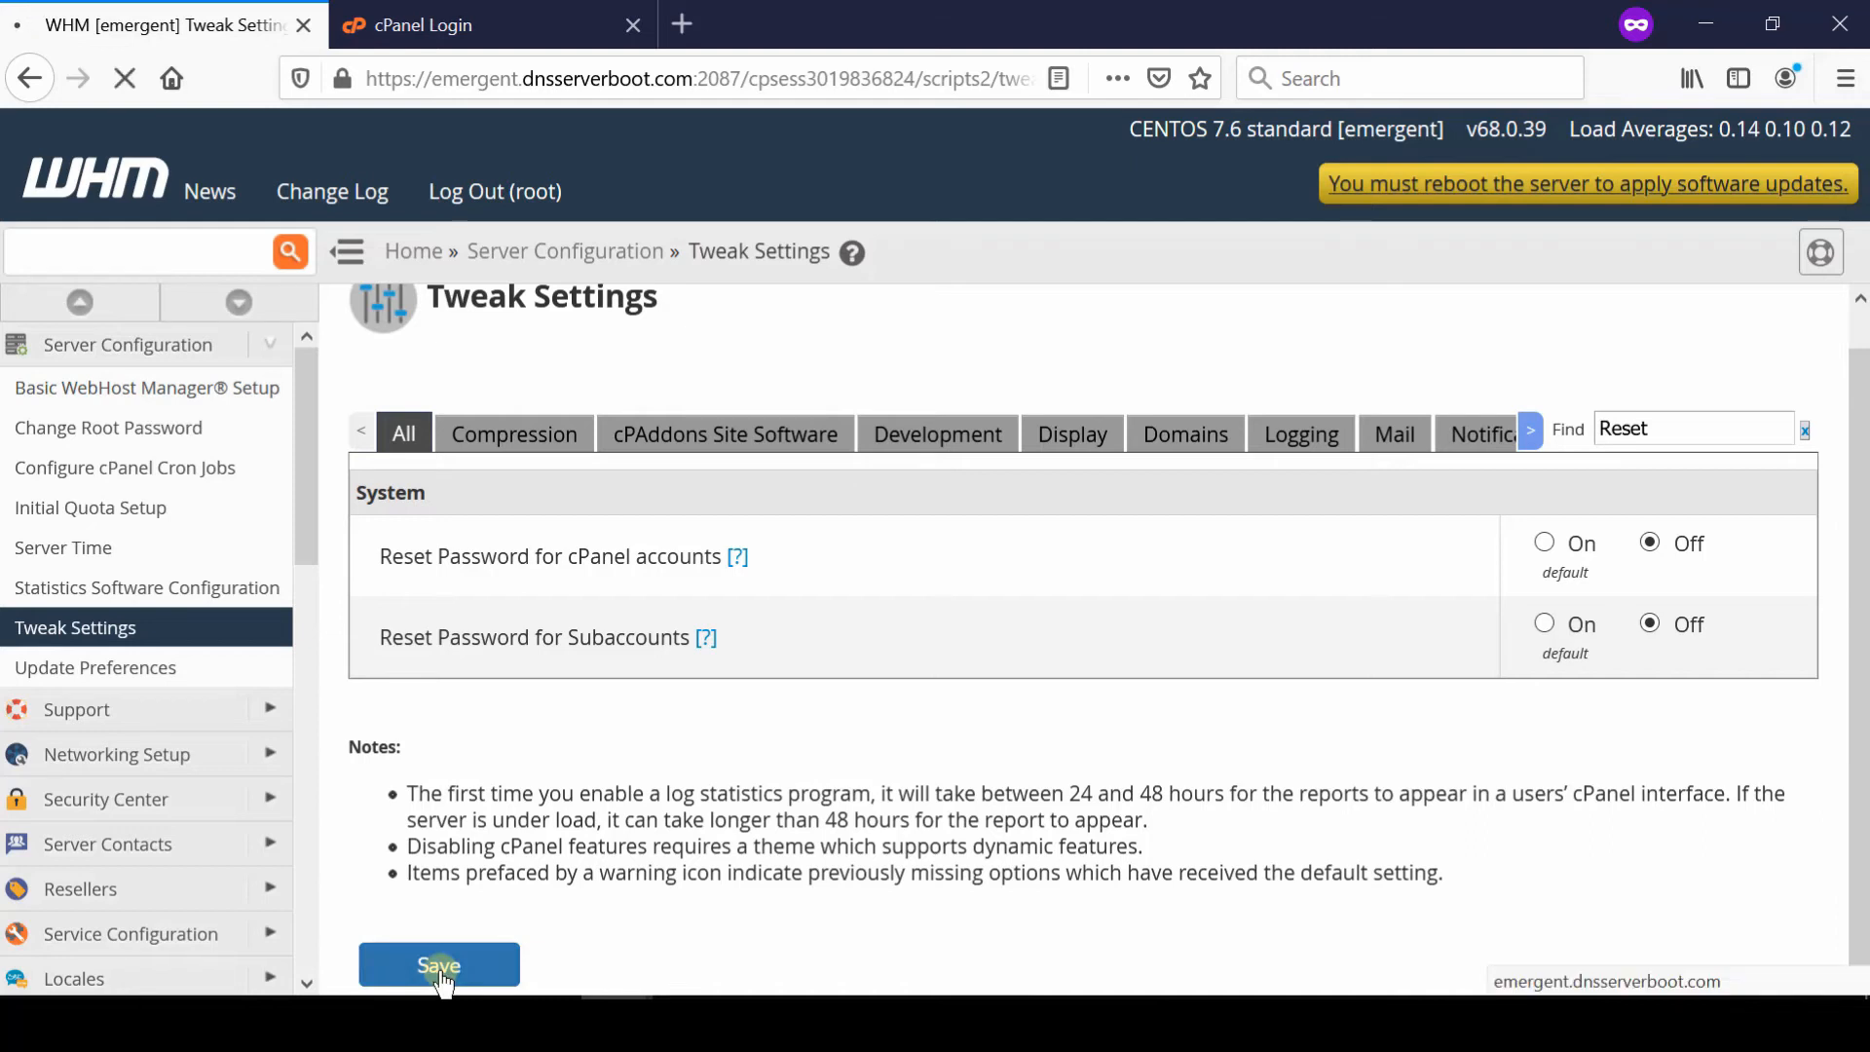
{"action": "left_click", "coordinate": [439, 965]}
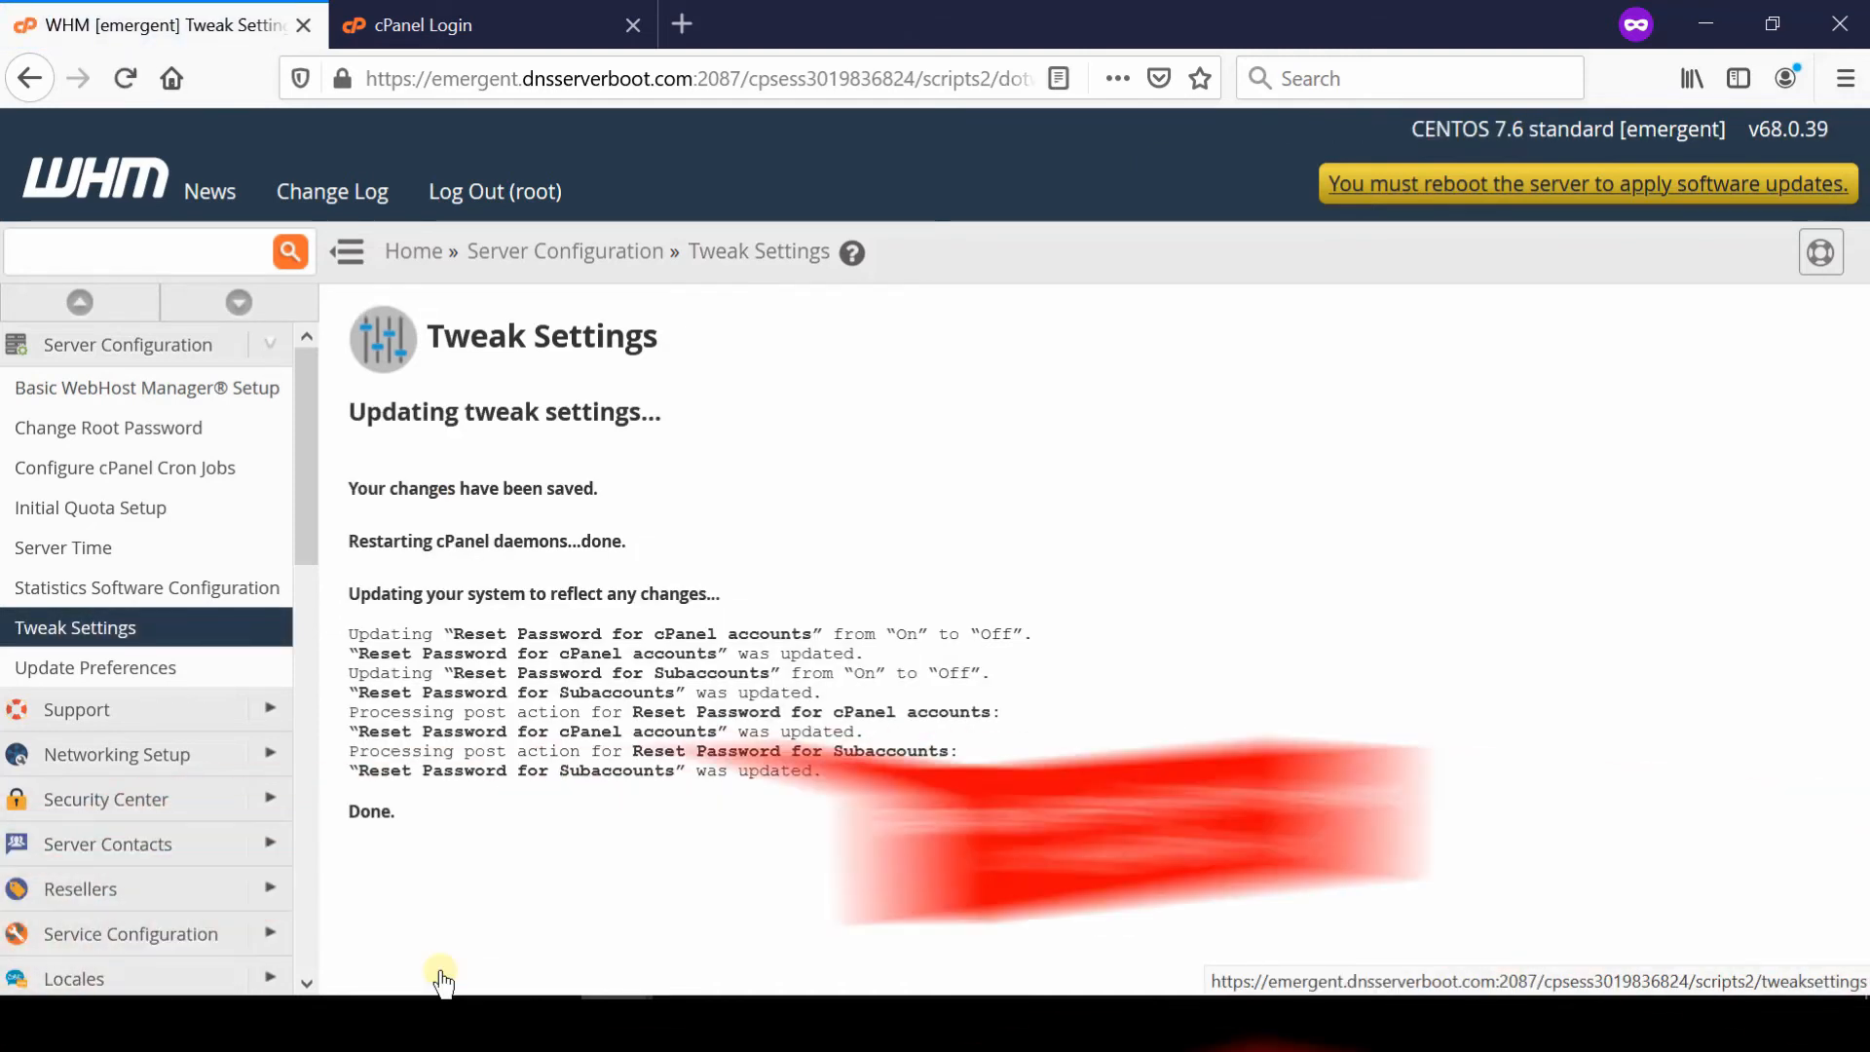
Reload the cPanel login page to confirm the Reset Password link is gone
{"action": "left_click", "coordinate": [477, 25]}
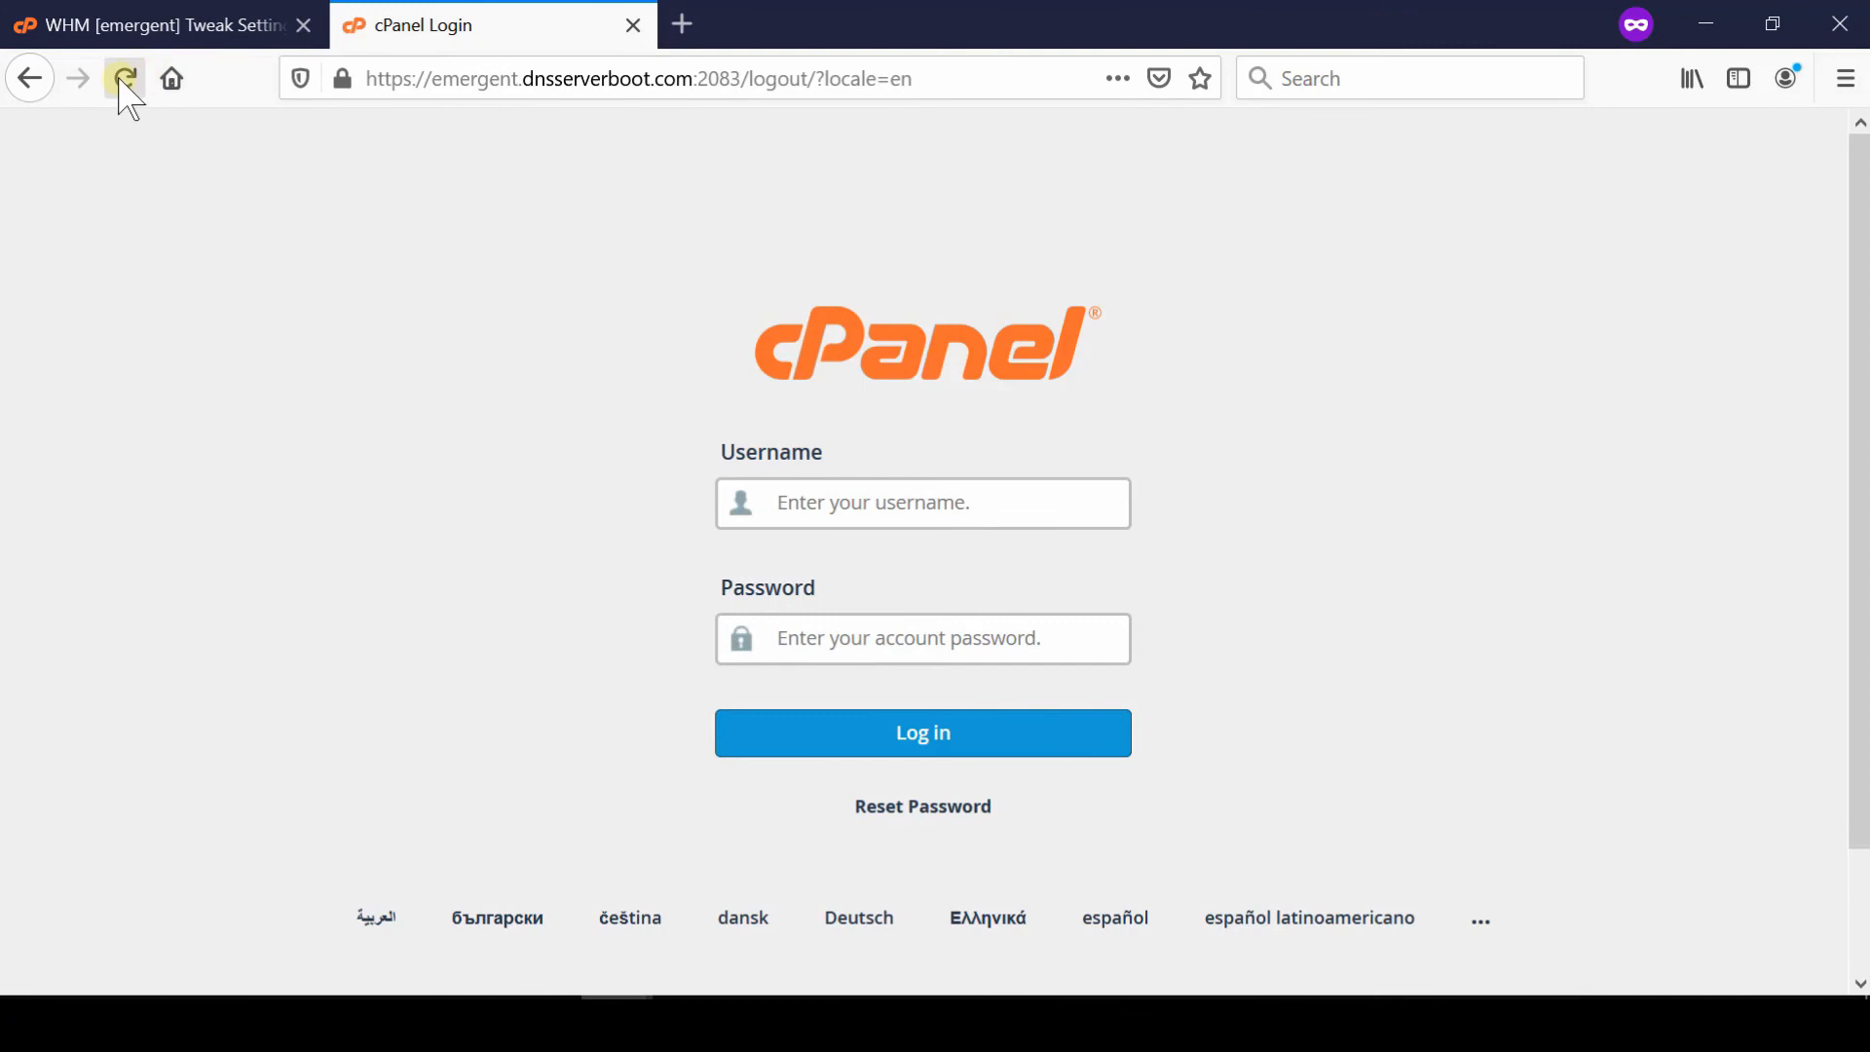
{"action": "left_click", "coordinate": [126, 78]}
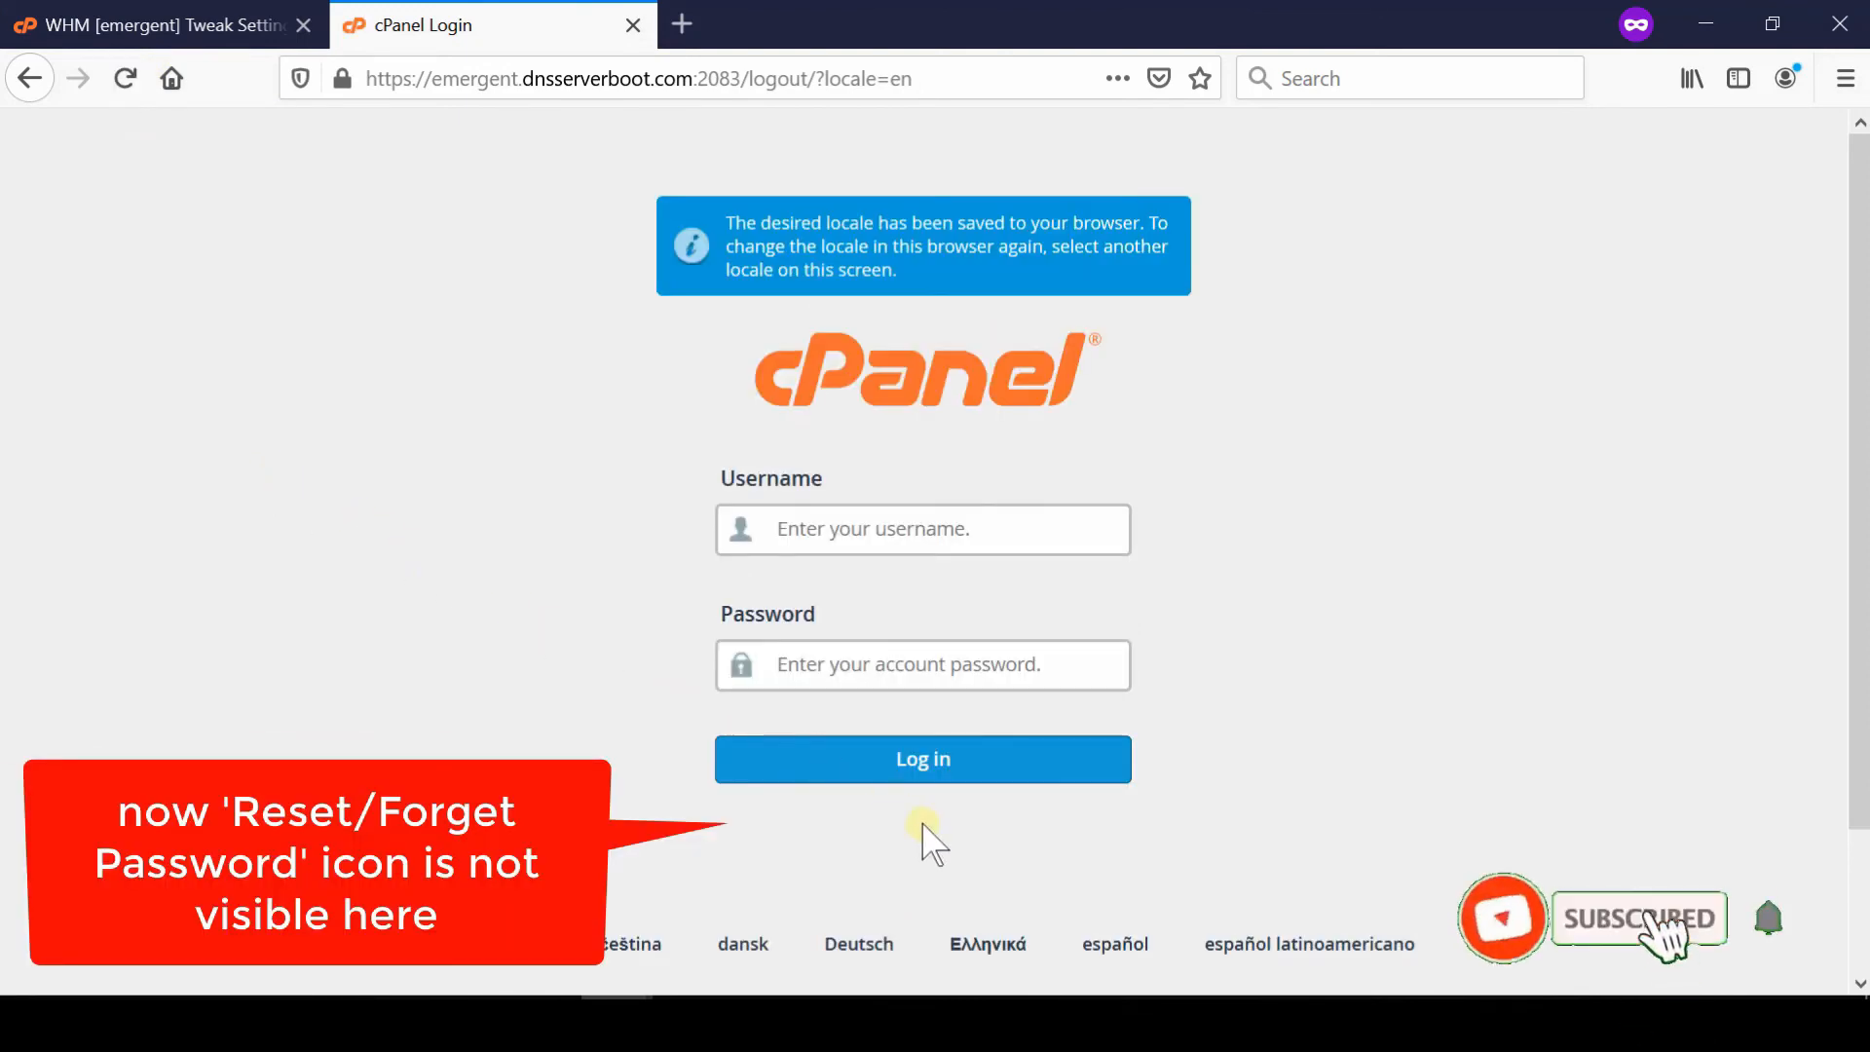
{"action": "mouse_move", "coordinate": [1043, 859]}
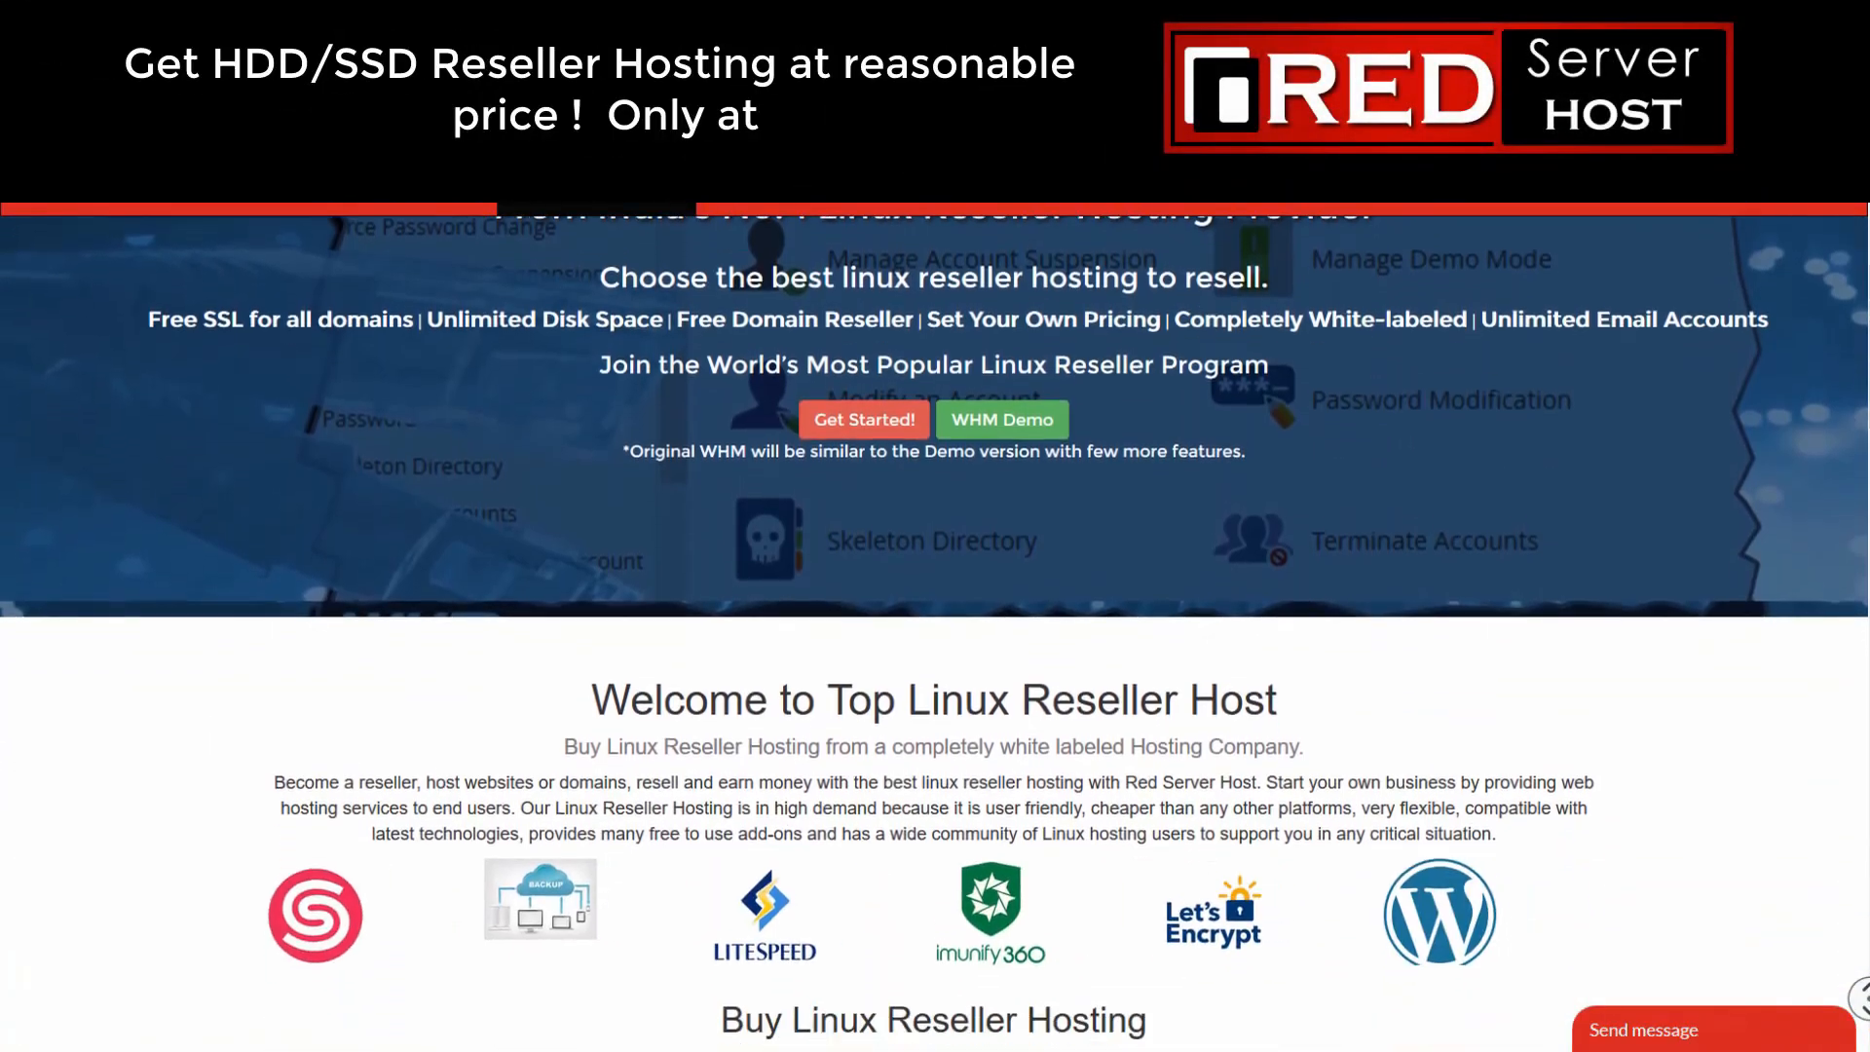
Scroll the RedServerHost page down to the reseller hosting pricing table
{"action": "scroll", "scroll_direction": "down", "scroll_amount": 3}
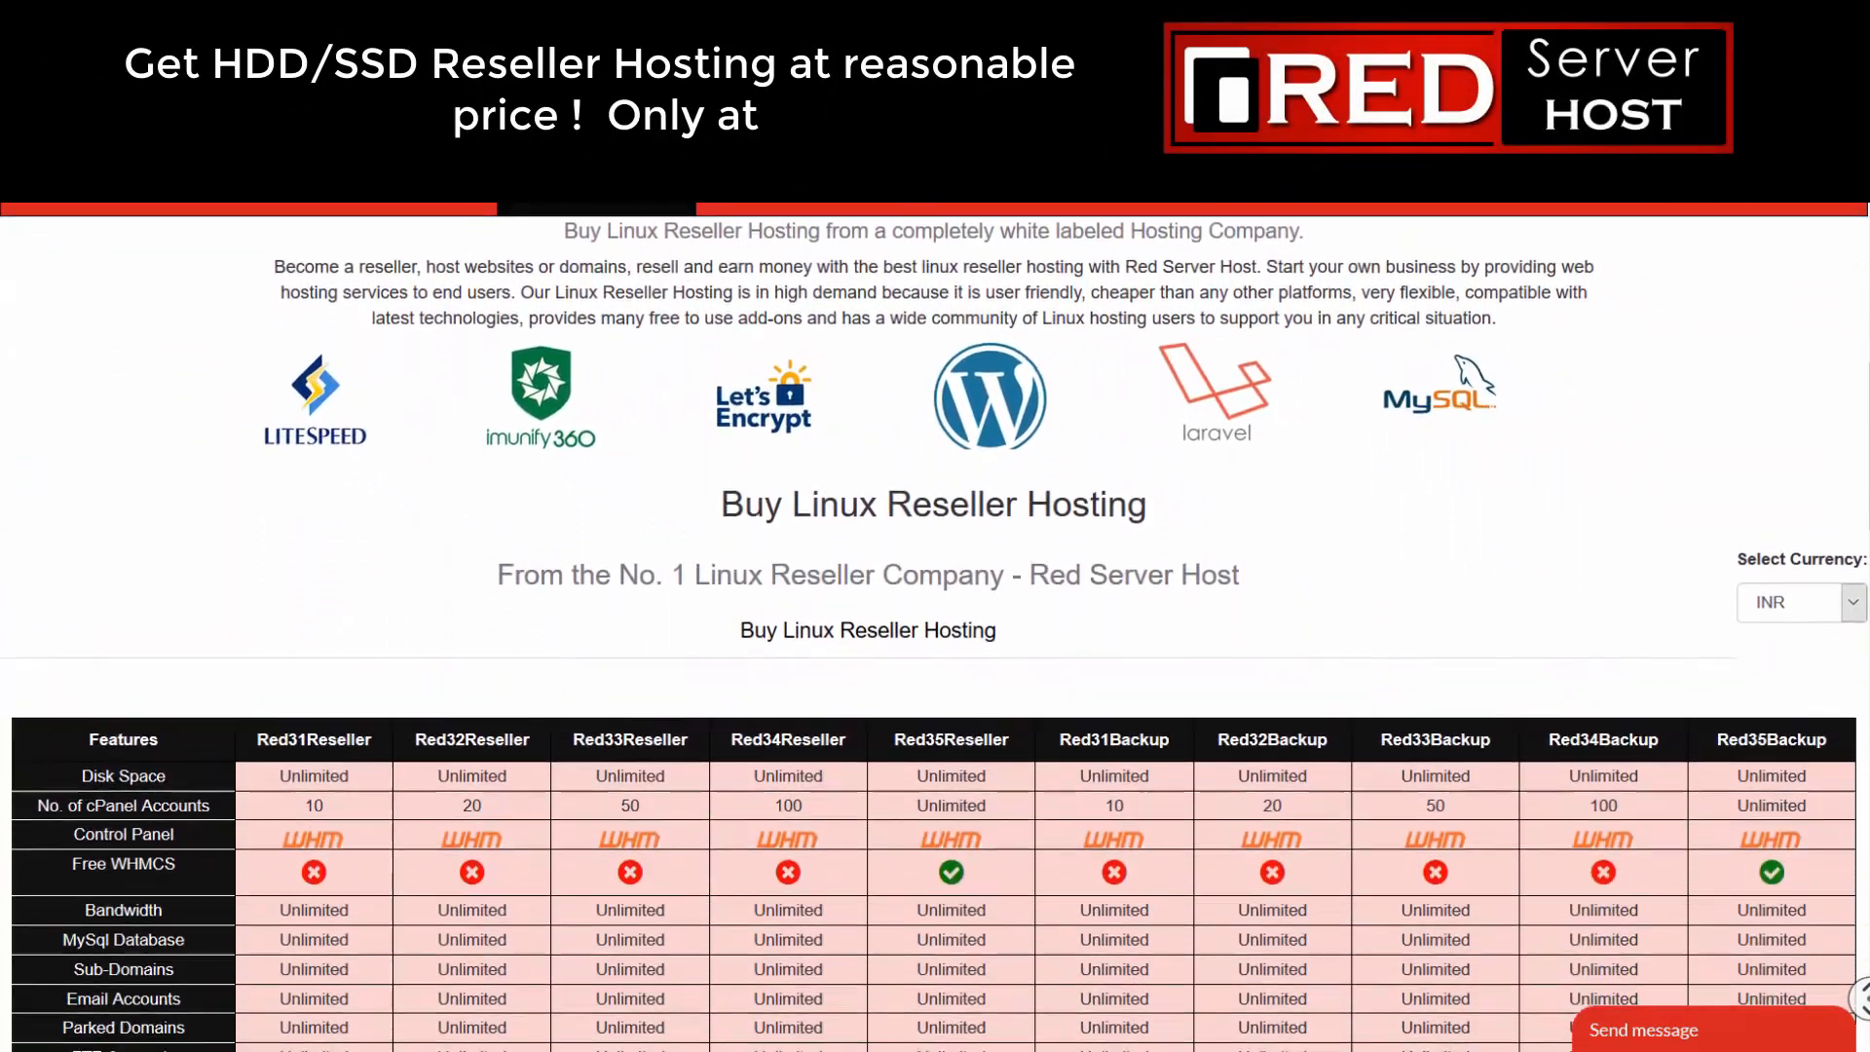
{"action": "scroll", "scroll_direction": "down", "scroll_amount": 3}
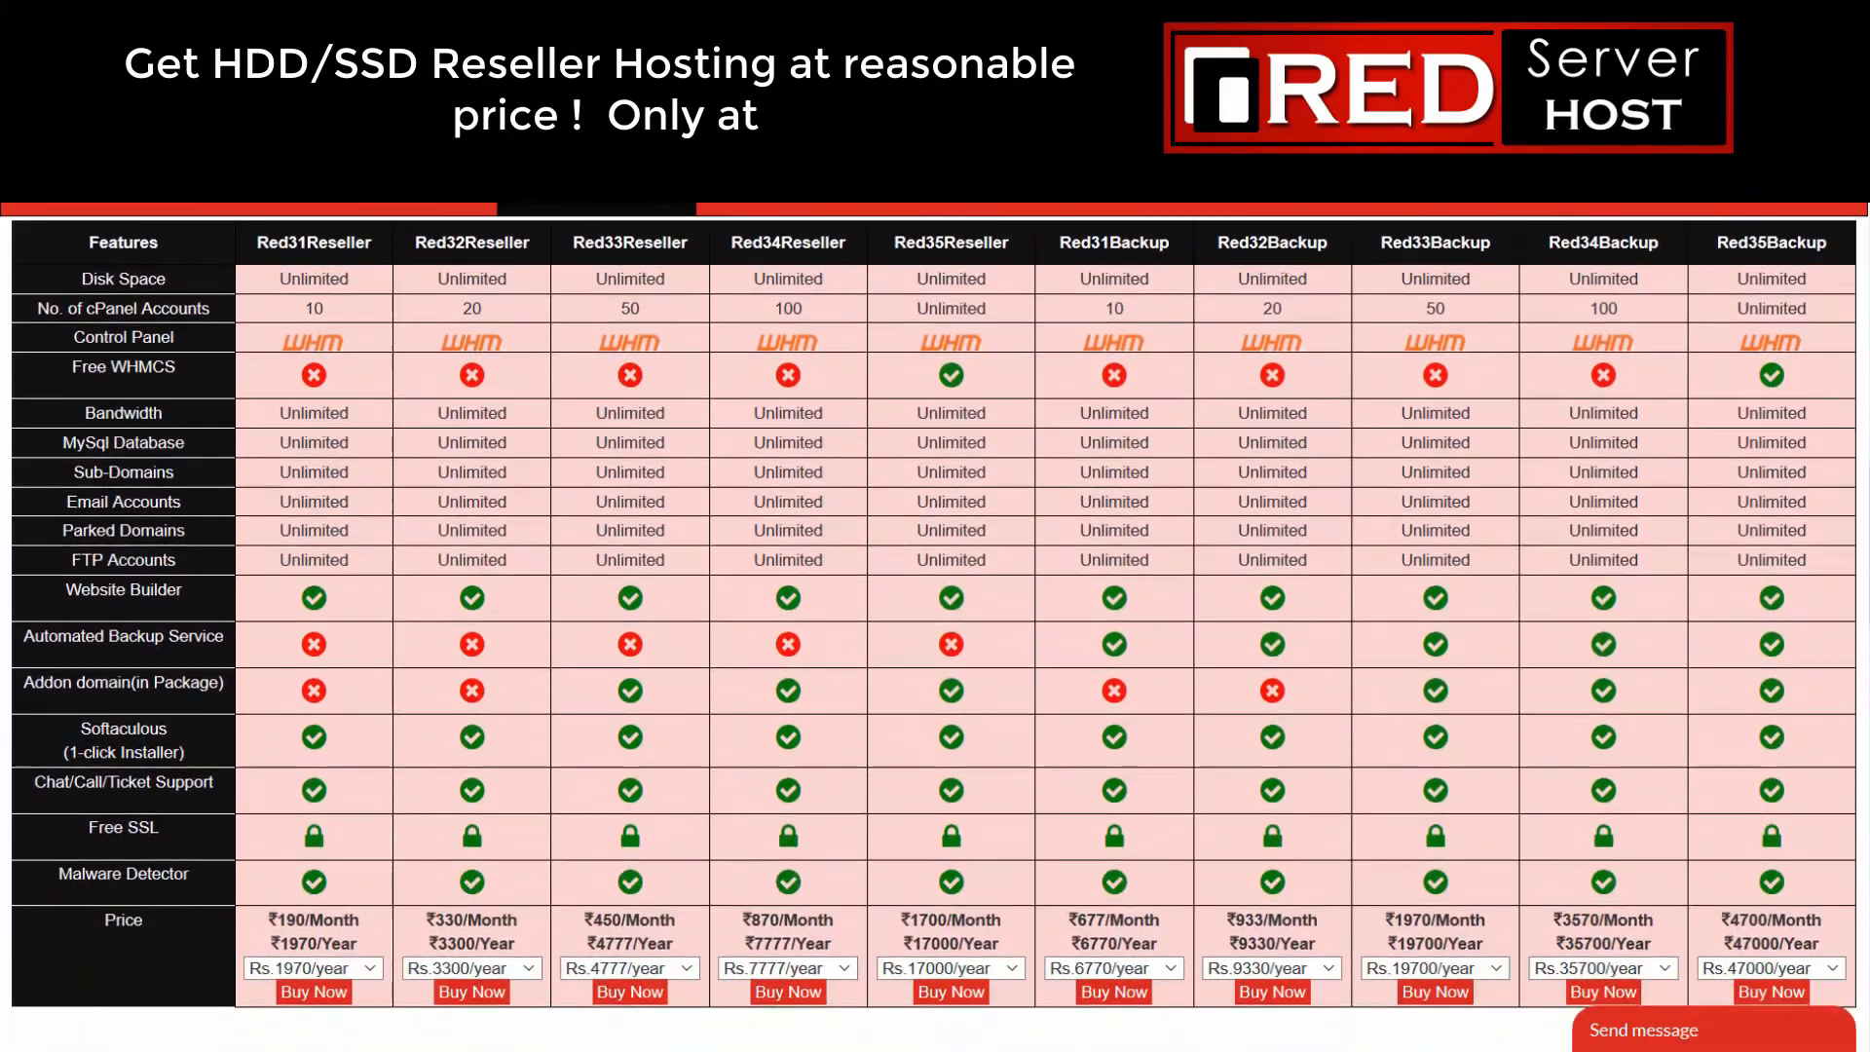